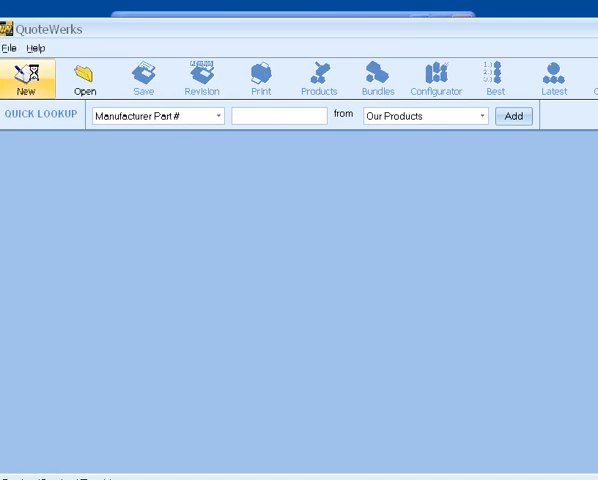
# Create a new quote and add the 13" MONO AV item at $115 from Products
pyautogui.click(26, 75)
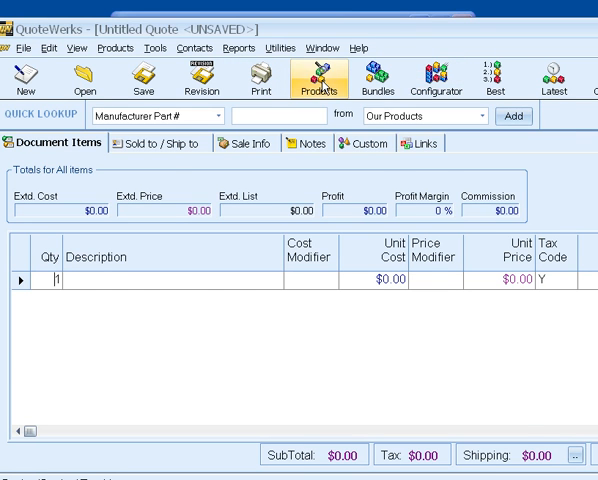
pyautogui.click(321, 78)
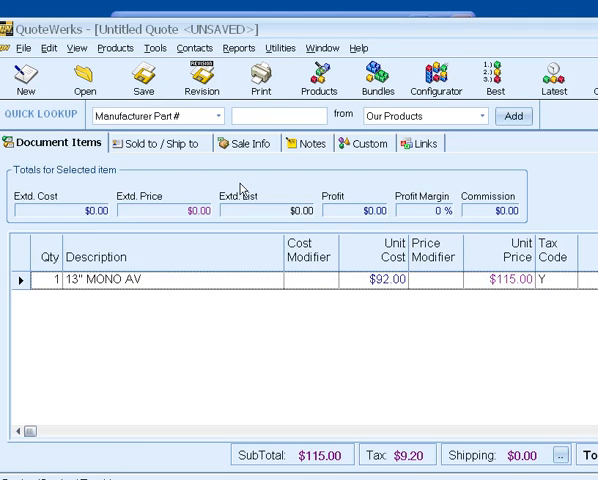
# Enter ABC company as contact Anna's company on the Sold to / Ship to details
pyautogui.click(160, 143)
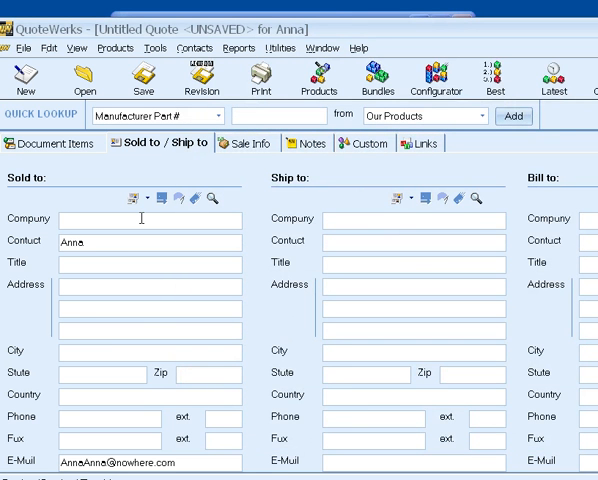
pyautogui.write('ABC company')
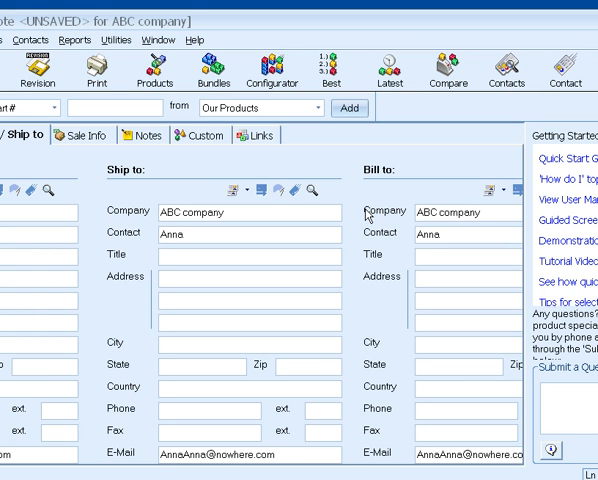
pyautogui.moveTo(340, 22)
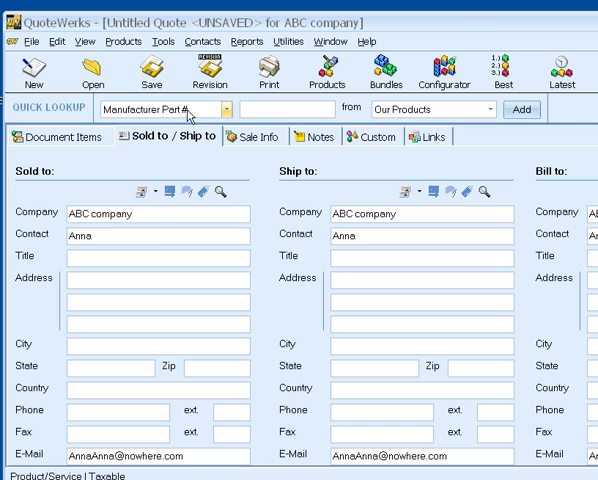
# Enter 3/20/2011 as the Contract End Date on the Sale Info tab
pyautogui.click(262, 136)
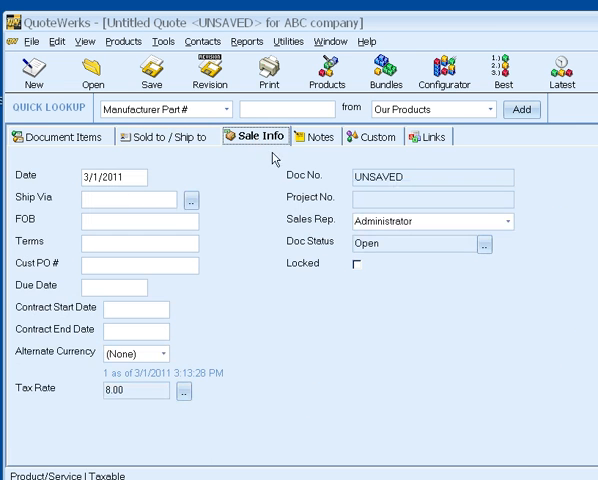
pyautogui.click(113, 331)
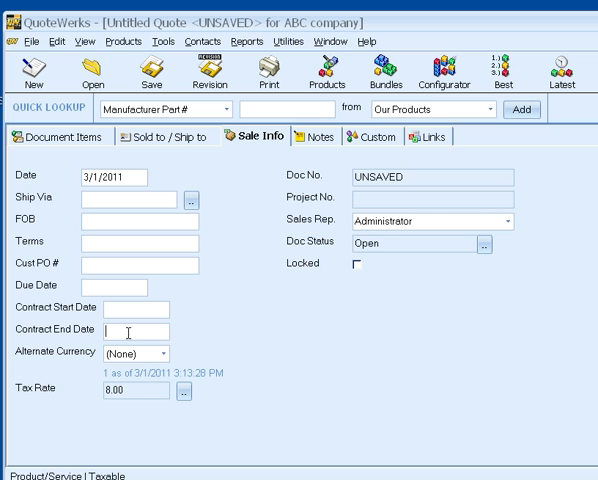
pyautogui.write('1')
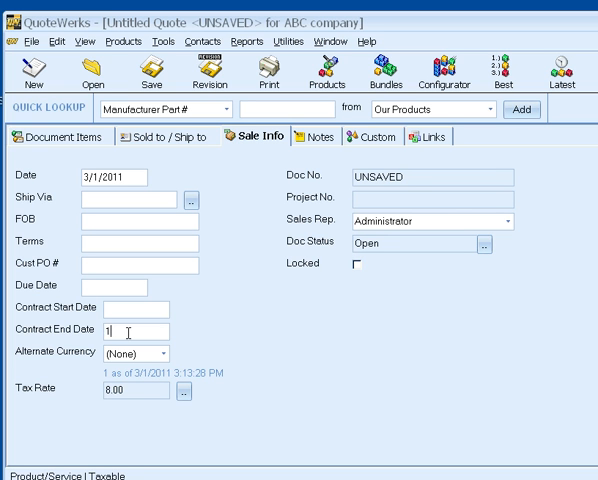
pyautogui.press('Backspace')
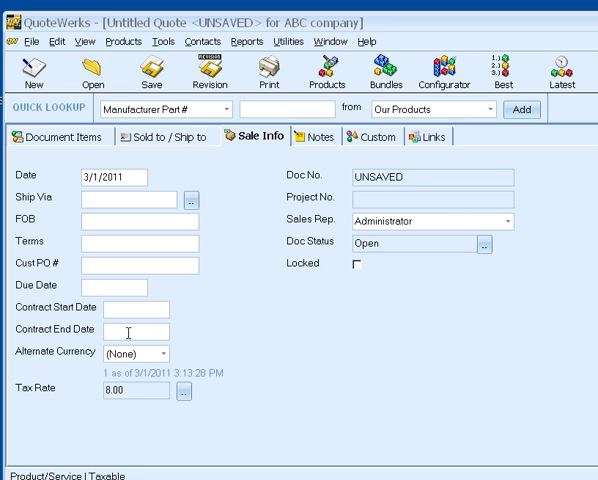
pyautogui.write('3/2022')
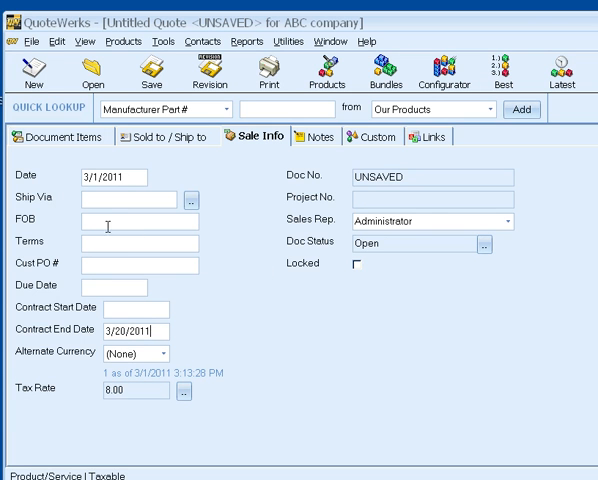
pyautogui.moveTo(315, 148)
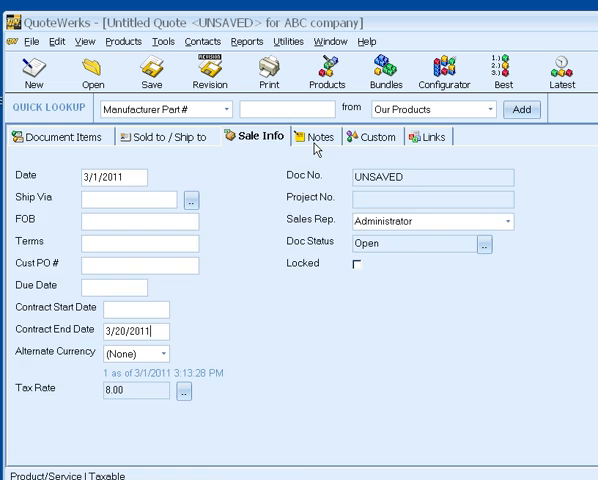
# Enter 20 in the CustomNumber01 field on the Custom tab
pyautogui.click(375, 137)
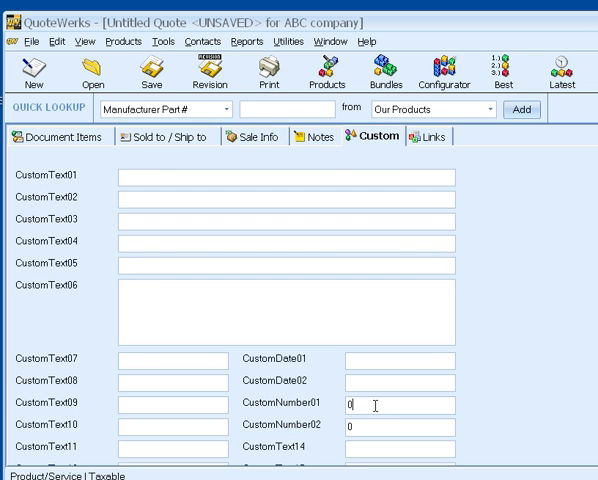
pyautogui.write('20')
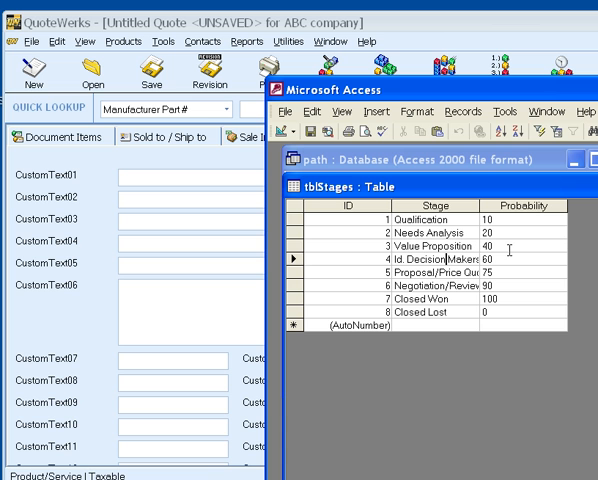
# Check in Access tblStages that probability 20 maps to Needs Analysis, then return to the quote
pyautogui.click(489, 247)
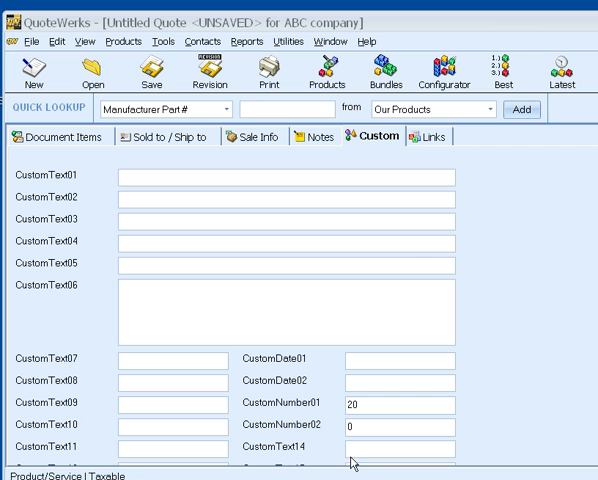
# Save the quote, storing it as document AAAQ1005
pyautogui.click(153, 70)
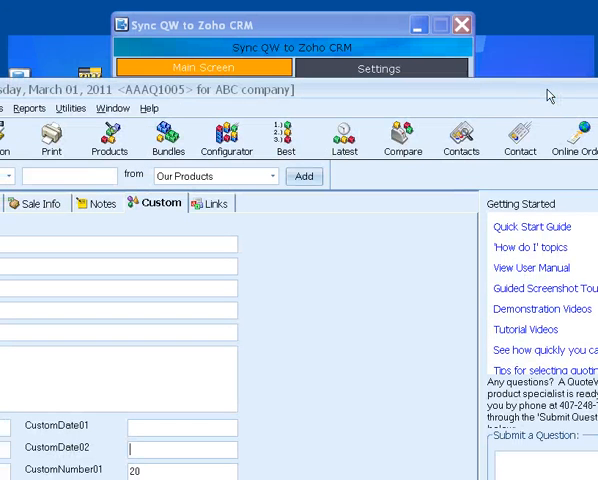
# Bring up Sync QW to Zoho CRM and sync quote AAAQ1005 to Zoho
pyautogui.click(206, 68)
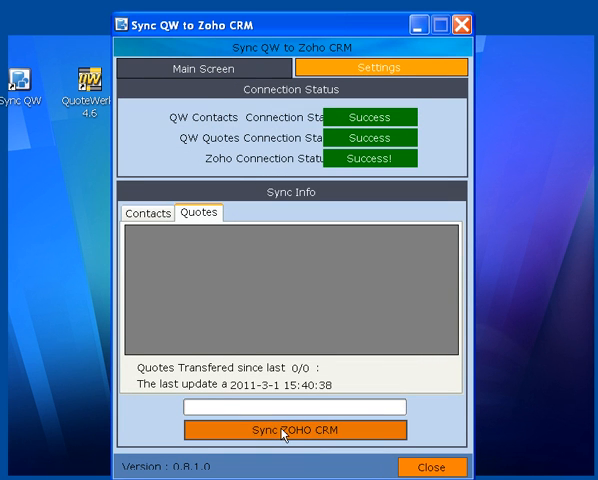
pyautogui.click(294, 430)
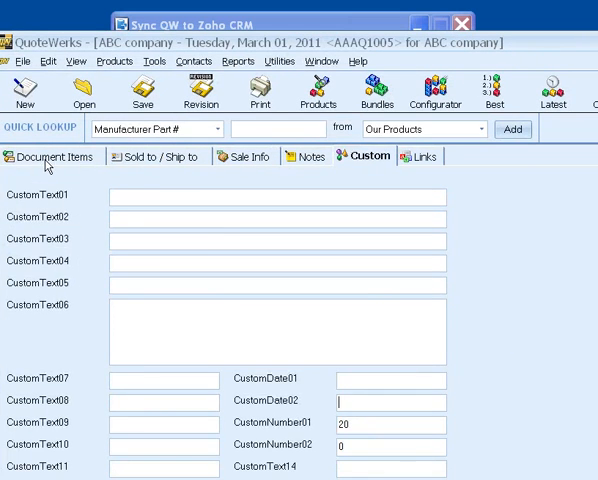
# Insert product CT20DC50, a 20" TV/DVD at $542.50, into the items and save
pyautogui.click(54, 156)
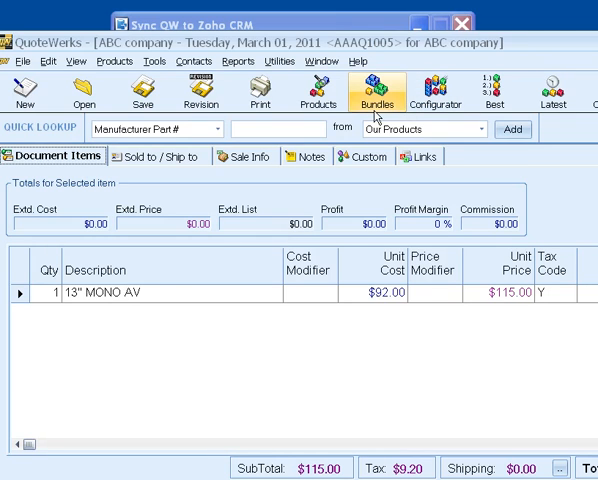
pyautogui.click(304, 90)
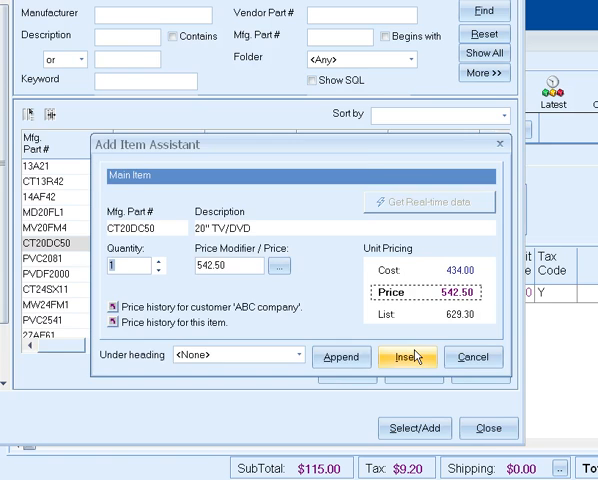
pyautogui.click(408, 357)
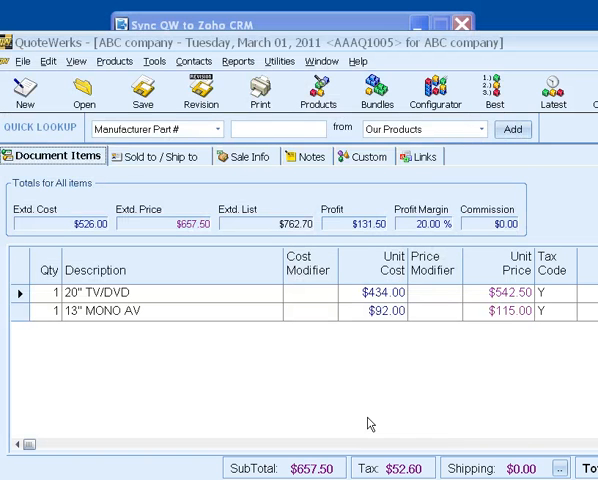
pyautogui.click(142, 90)
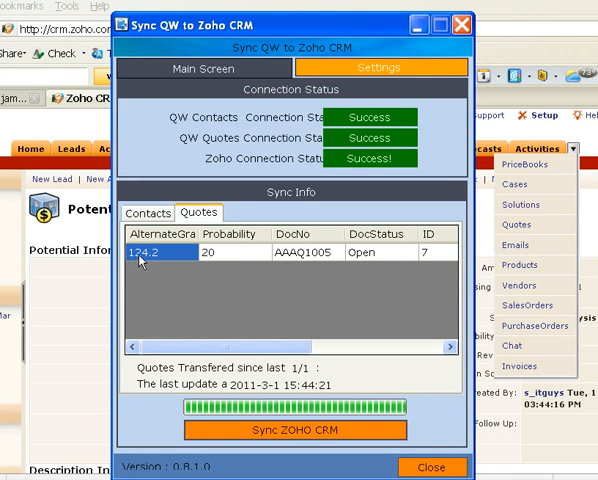
pyautogui.moveTo(160, 261)
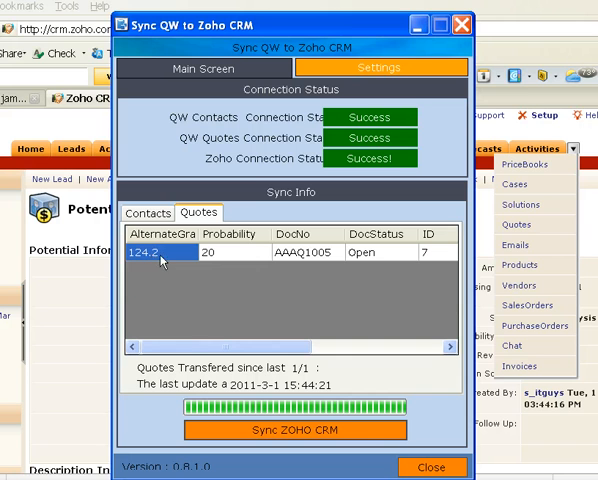
pyautogui.moveTo(307, 435)
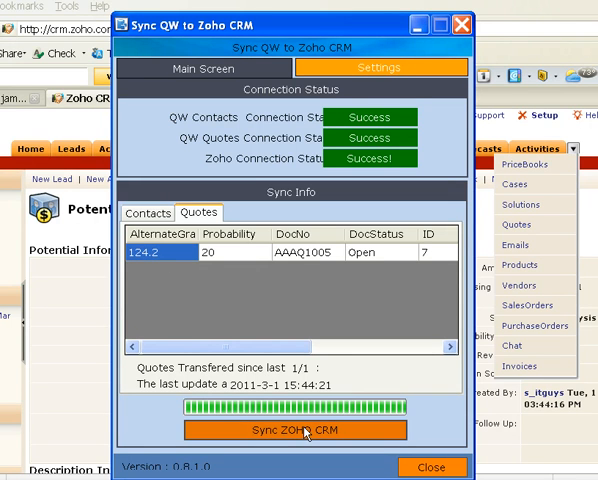
# Run Sync ZOHO CRM again so AAAQ1005 transfers at 710.1
pyautogui.click(296, 431)
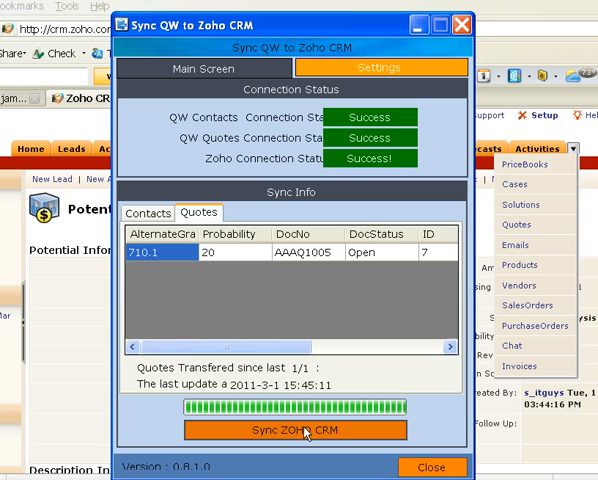
pyautogui.moveTo(407, 29)
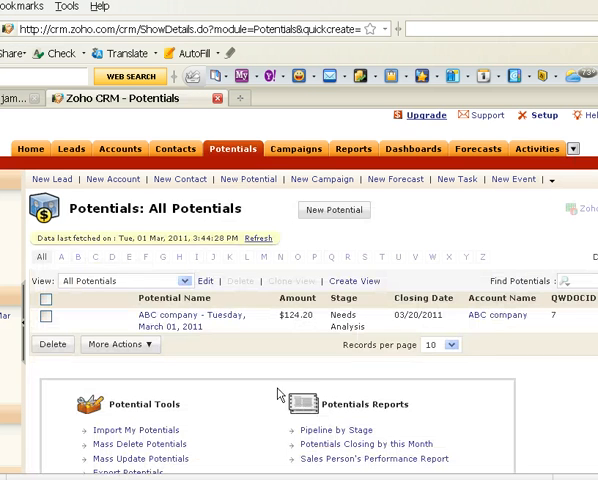
pyautogui.moveTo(272, 241)
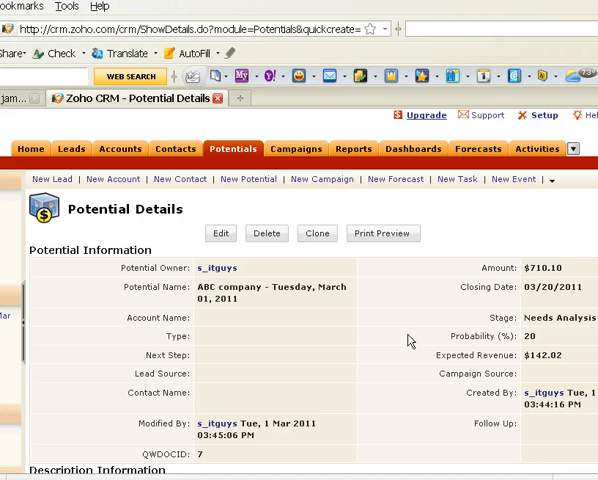
pyautogui.moveTo(401, 330)
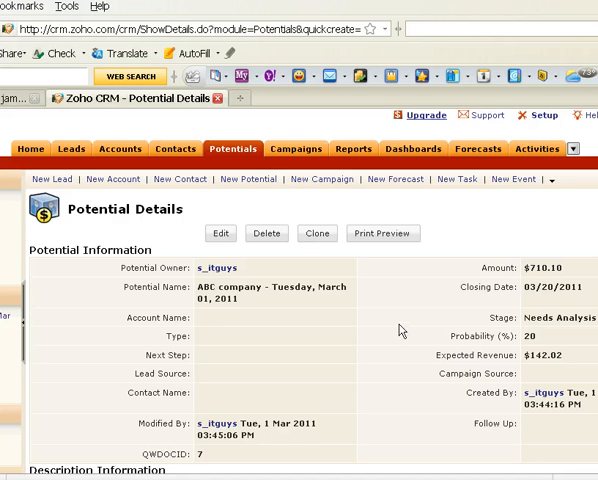
pyautogui.moveTo(320, 368)
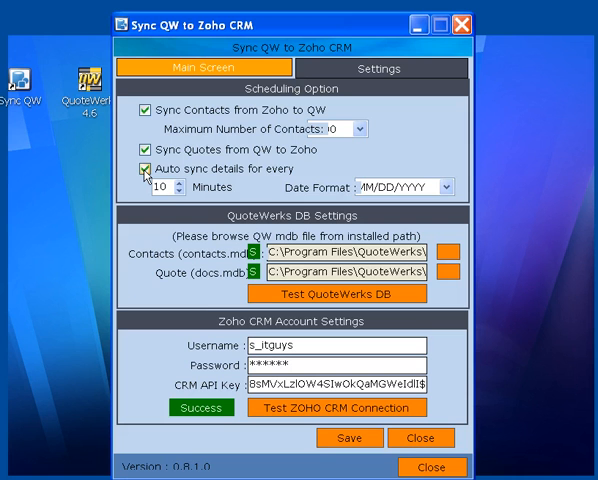
# Turn on auto sync and step the interval down to 8 minutes
pyautogui.click(173, 192)
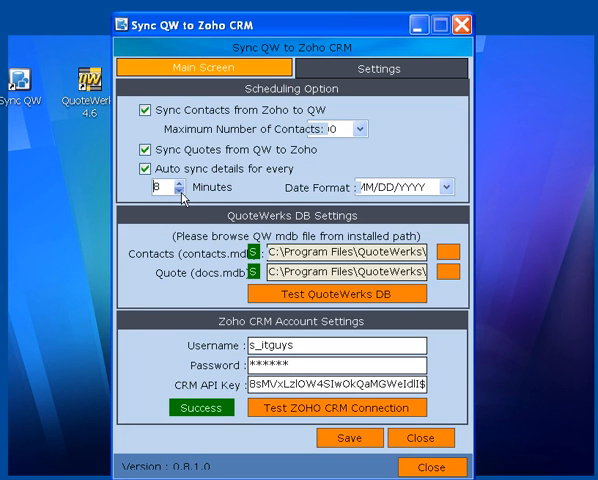